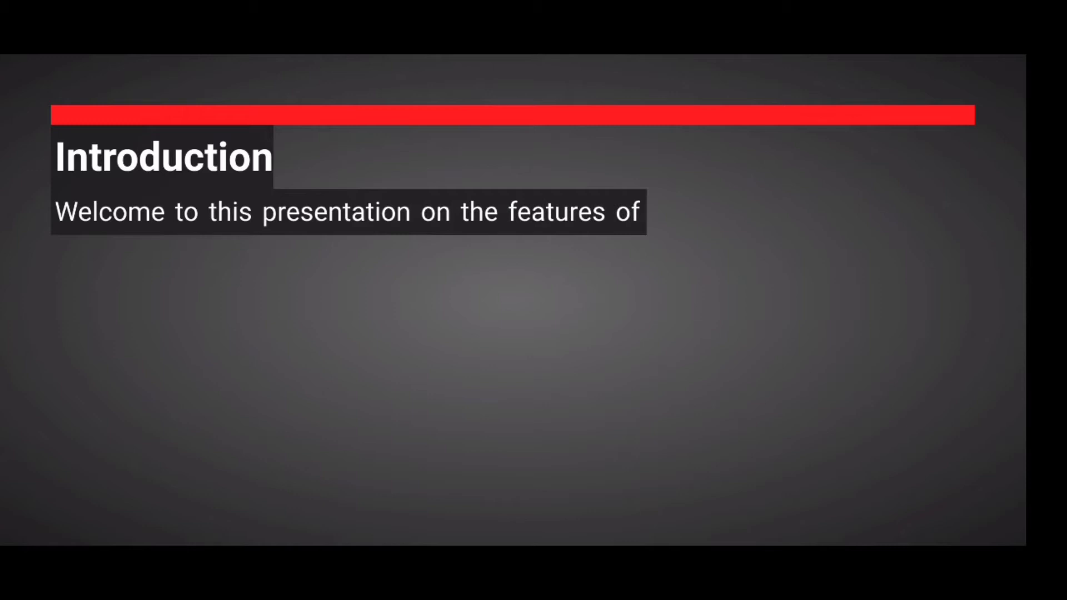
key("Right")
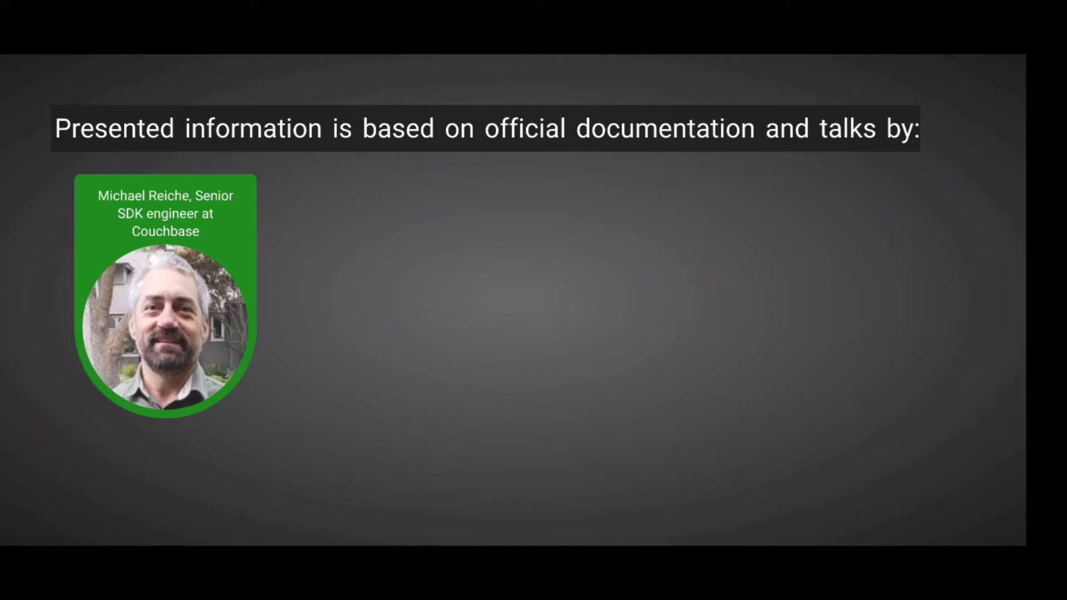